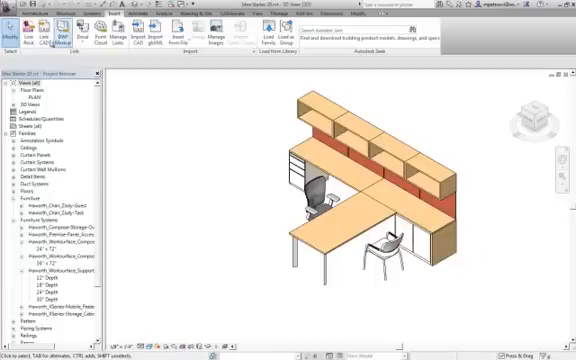
Register astaps_logo.jpg from Program Files > Autodesk > ARPlugin as a new AR marker image
{"action": "left_click", "coordinate": [18, 12]}
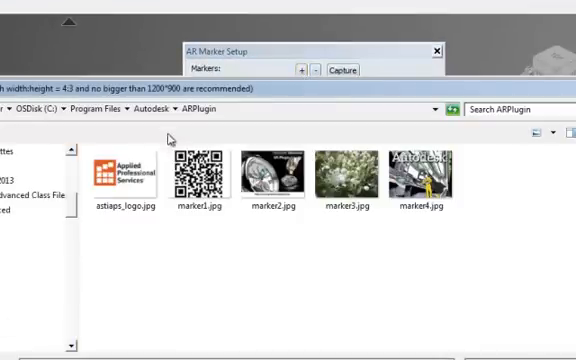
{"action": "left_click", "coordinate": [116, 170]}
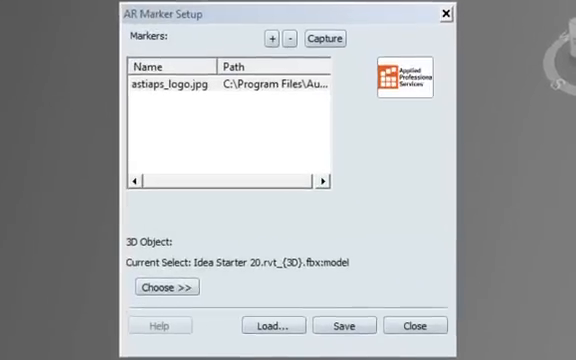
Link the selected desk model to the logo marker via Add Selection To and close Marker Setup
{"action": "left_click", "coordinate": [168, 288]}
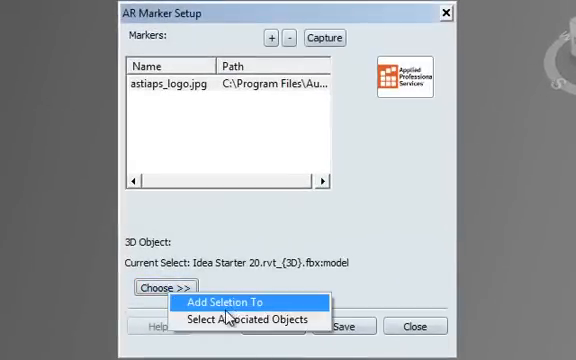
{"action": "left_click", "coordinate": [228, 300]}
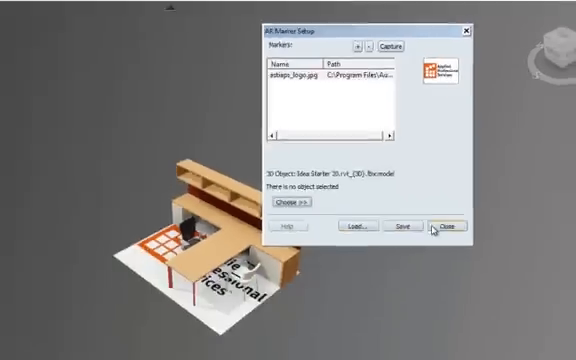
{"action": "left_click", "coordinate": [444, 230]}
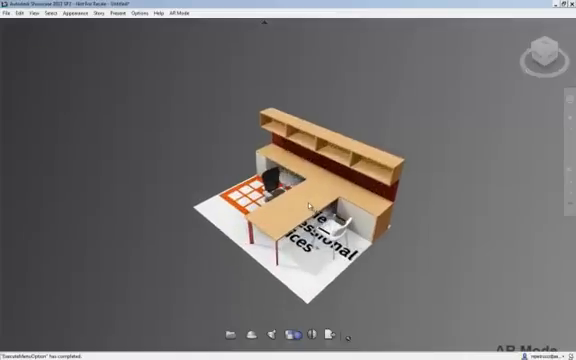